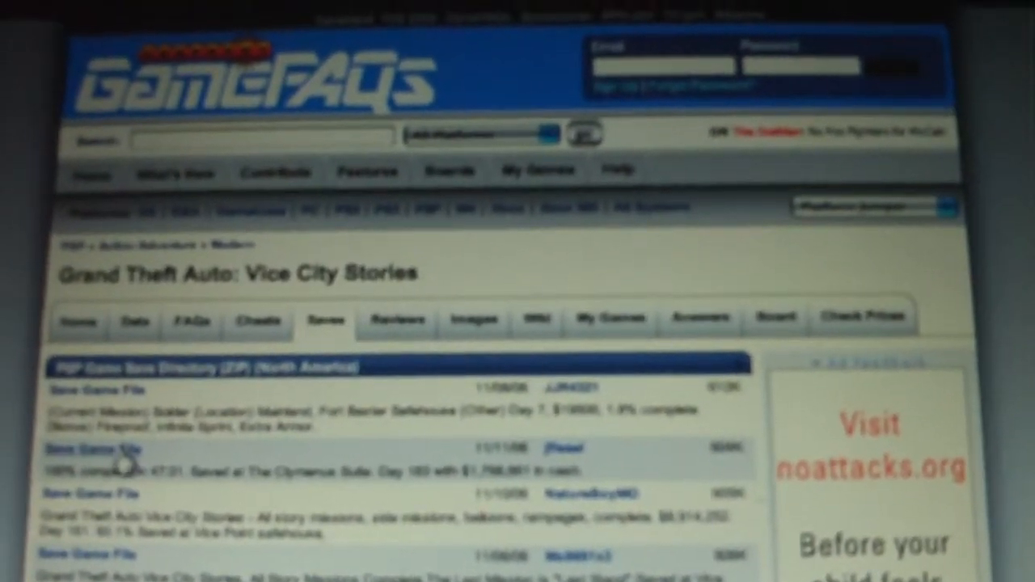
Download the 100% complete Vice City Stories save file from the Saves list.
{"action": "left_click", "coordinate": [88, 448]}
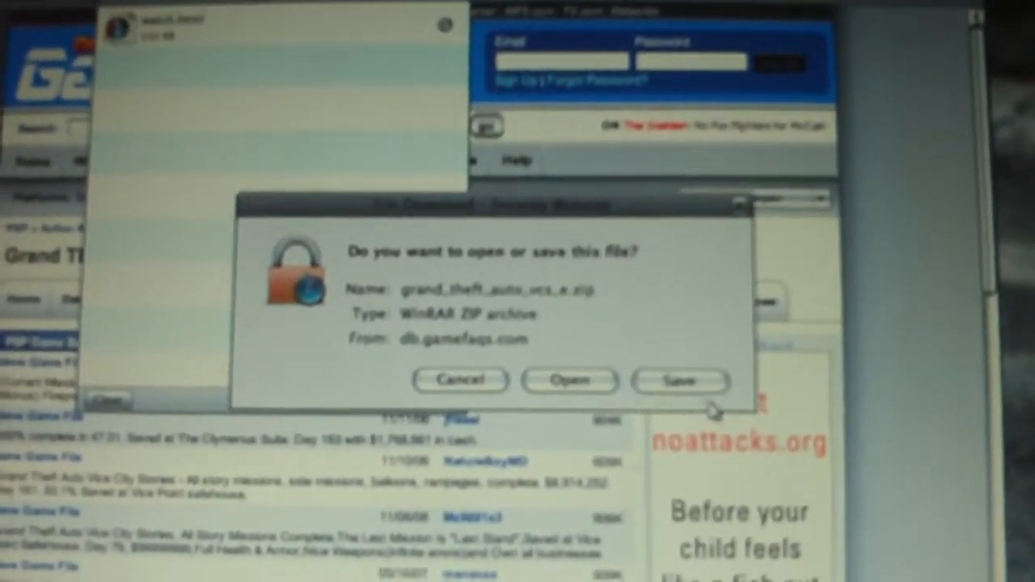
Save the Vice City Stories save ZIP rather than opening it.
{"action": "left_click", "coordinate": [680, 380]}
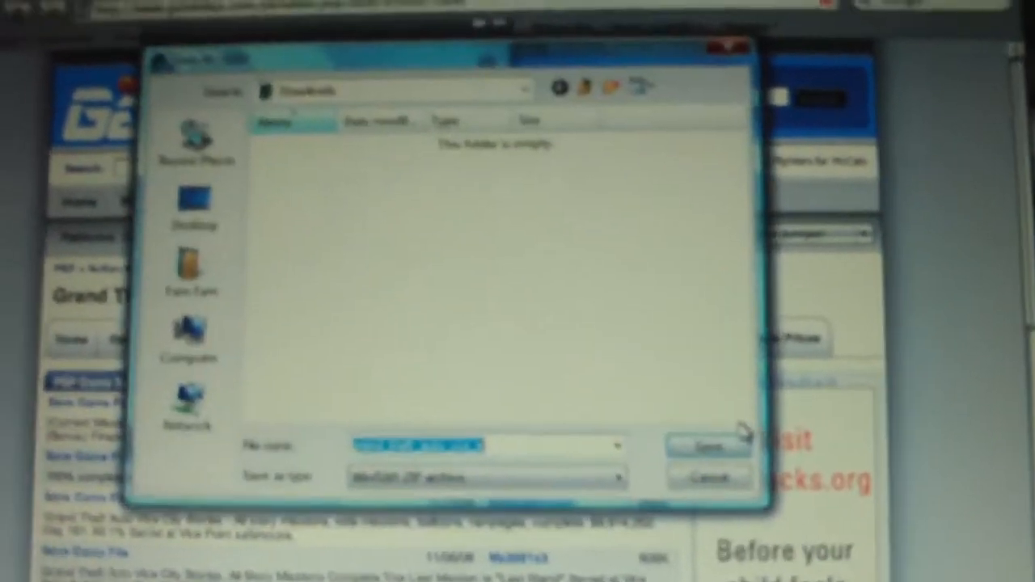